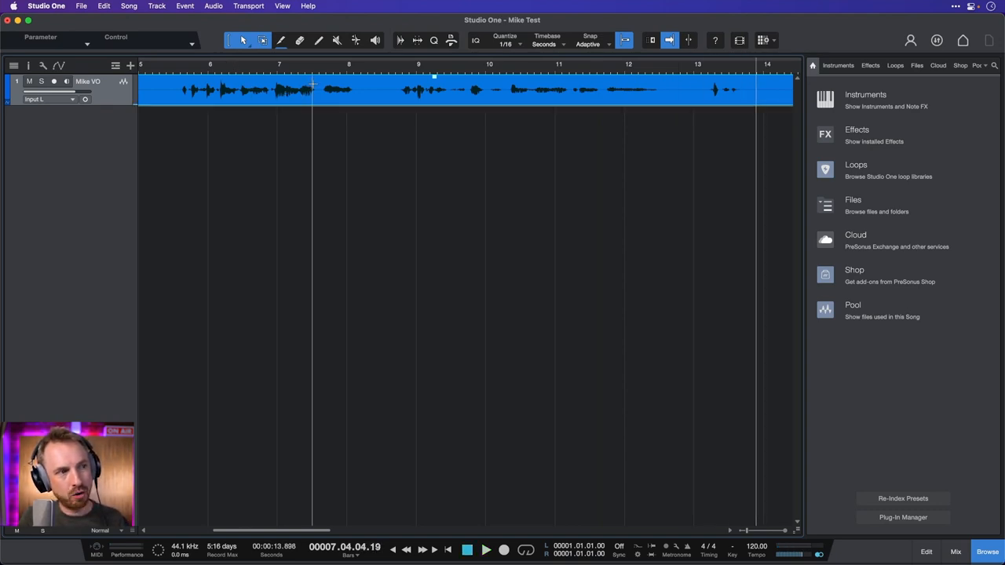
# - Range-select the mistaken speech from about 7.5 to 9 for deletion
pyautogui.moveTo(312, 88); pyautogui.dragTo(409, 88)
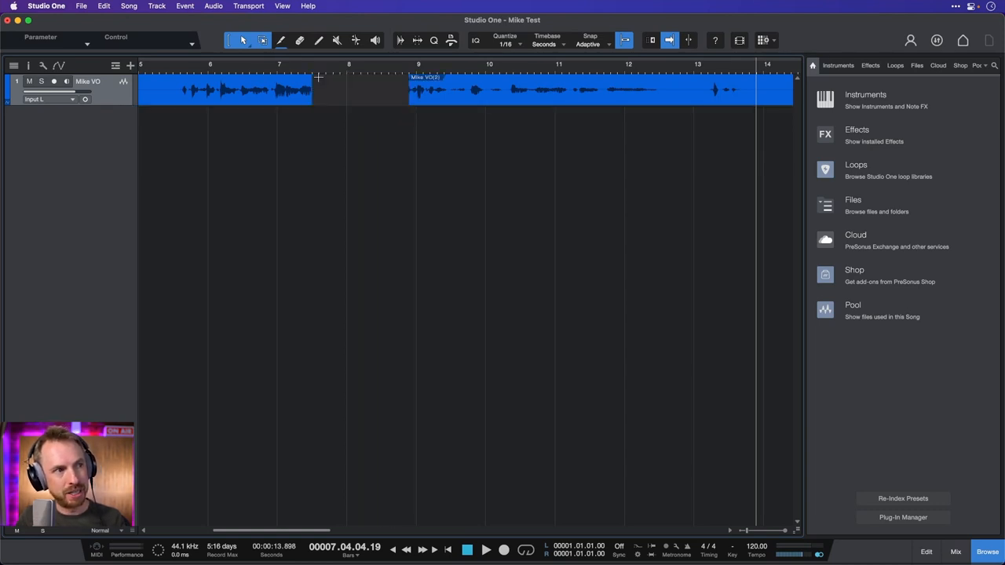
pyautogui.moveTo(432, 95)
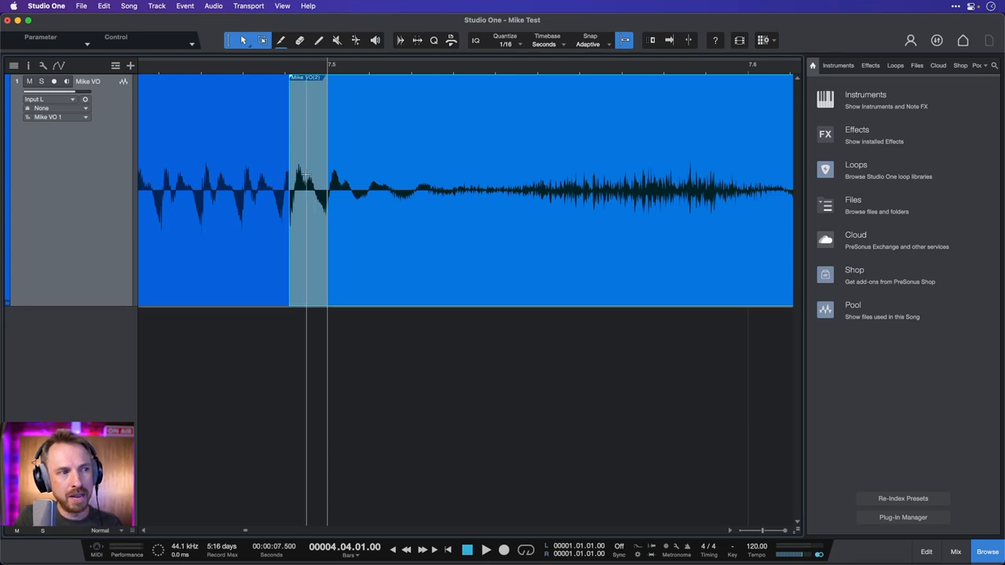
# - Crossfade the overlapping Mike VO pieces at the first join
pyautogui.press('x')
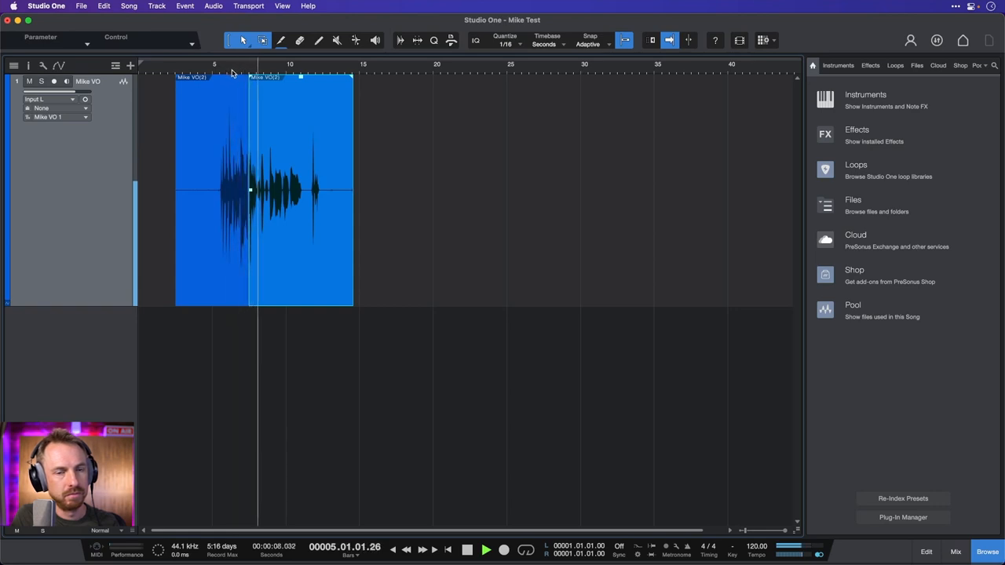
pyautogui.click(485, 550)
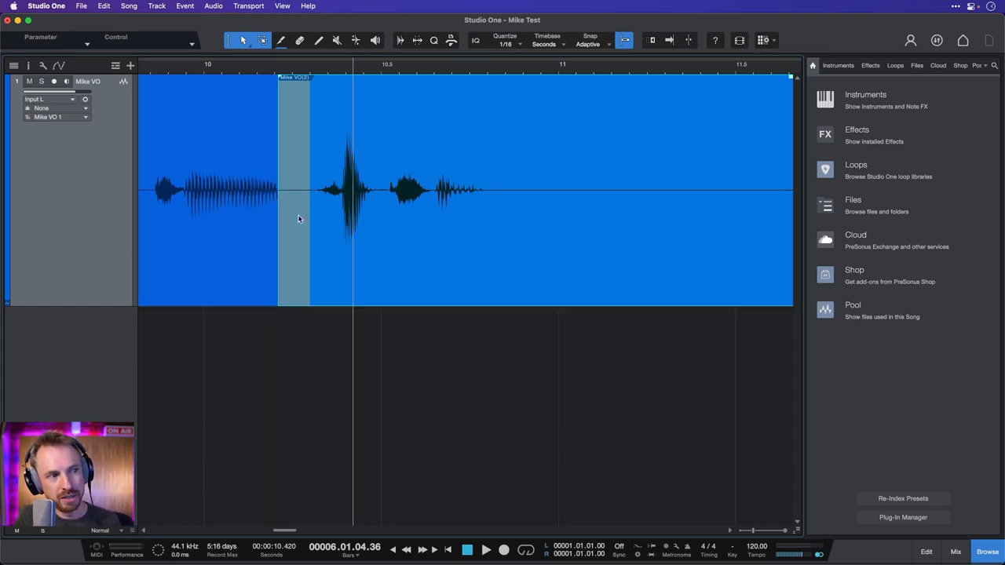
# - Crossfade the overlapping Mike VO pieces at the second join near 10.2
pyautogui.press('x')
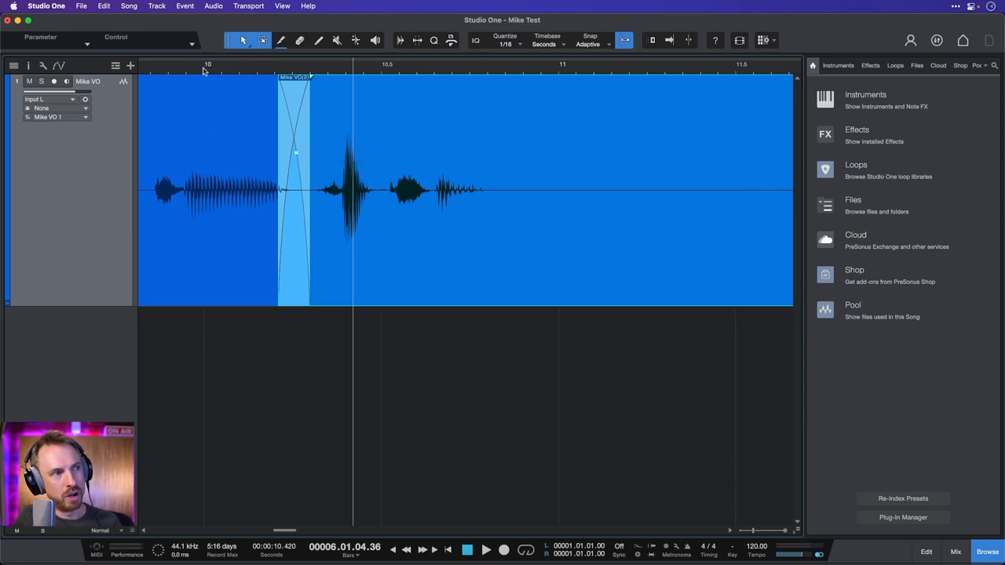
# - Open Keyboard Shortcuts from the Studio One application menu
pyautogui.scroll(-3)
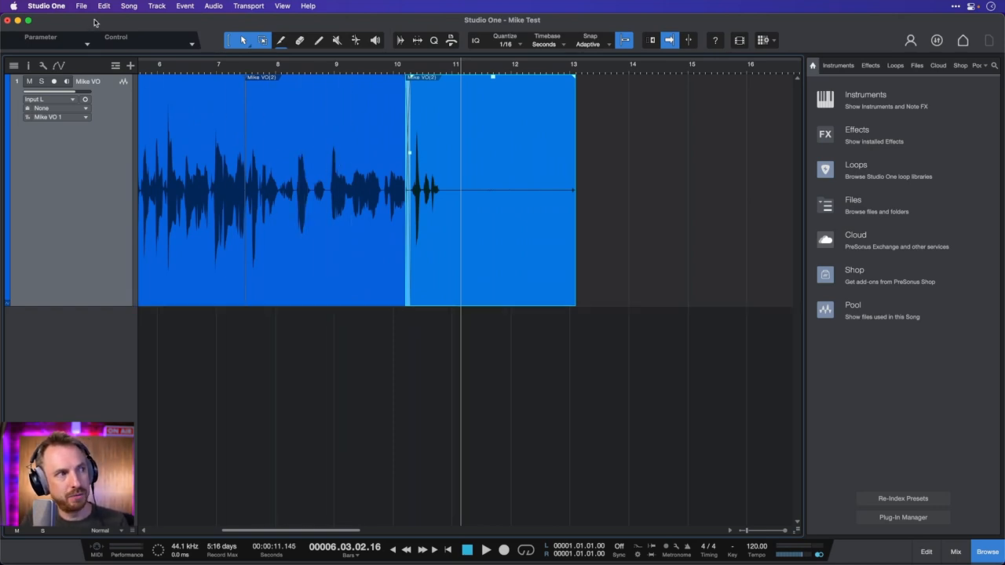
pyautogui.click(81, 6)
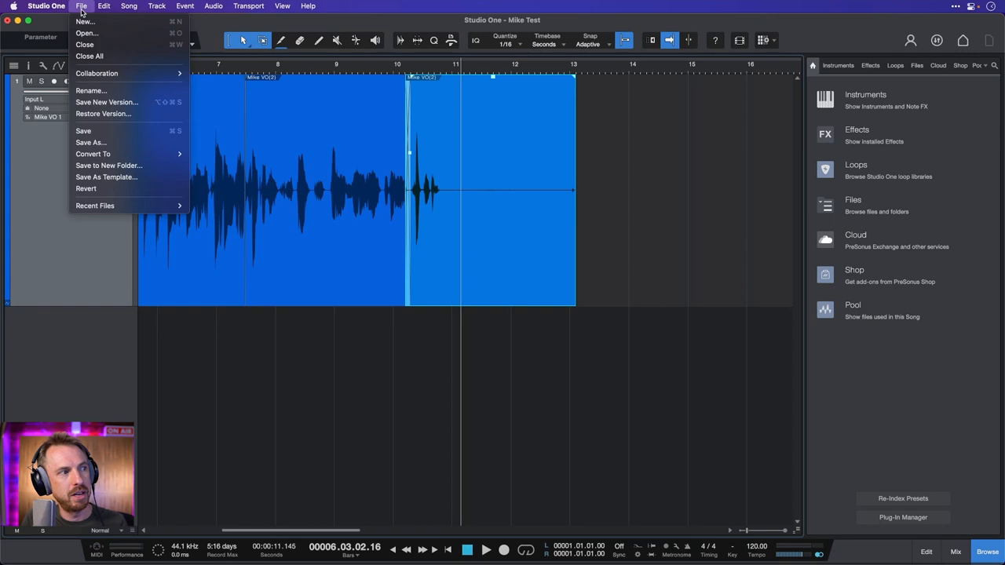
pyautogui.click(45, 6)
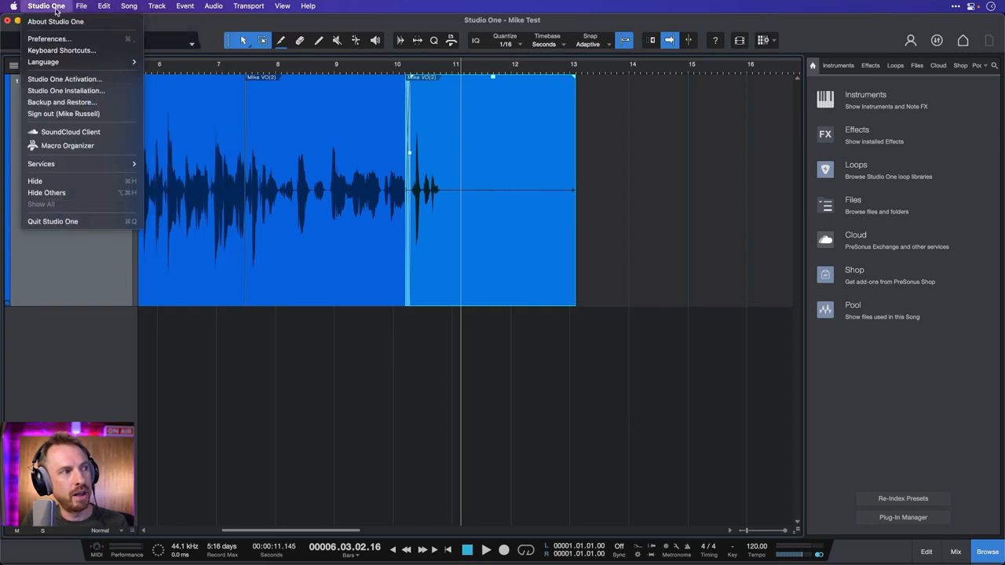
pyautogui.moveTo(62, 50)
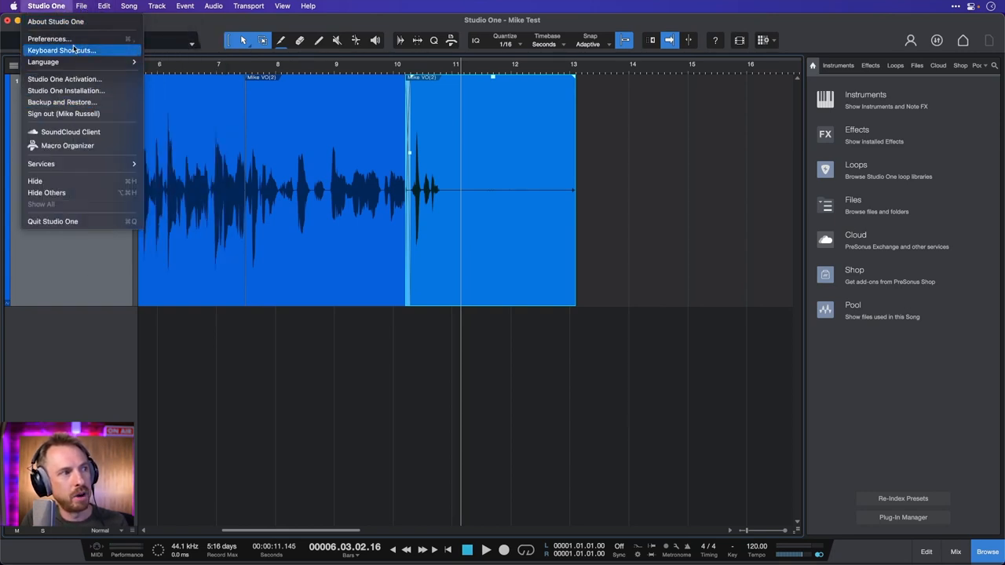
pyautogui.click(62, 50)
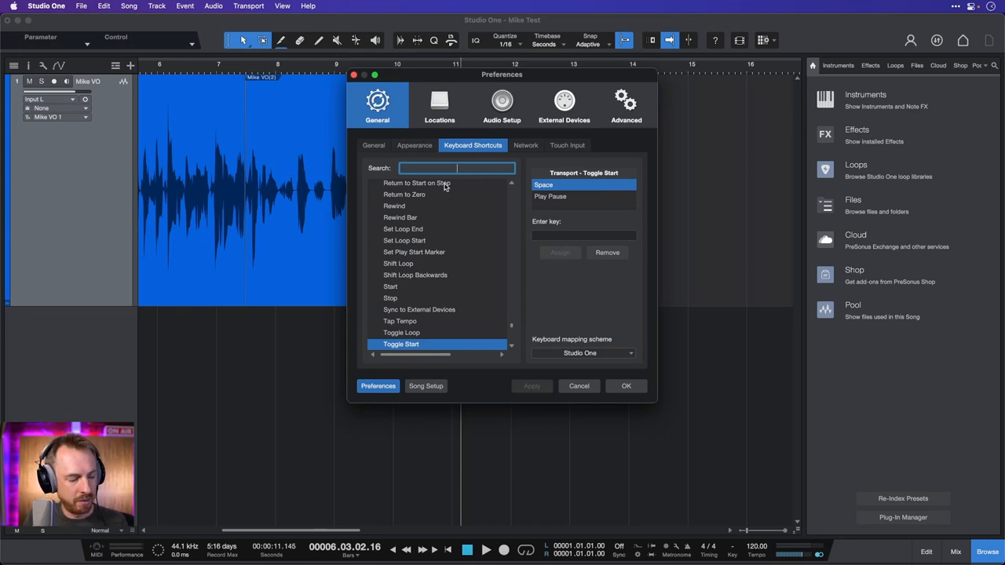
# - Assign Ctrl+Option+Z to Remove Crossfades and confirm with OK
pyautogui.write('cross')
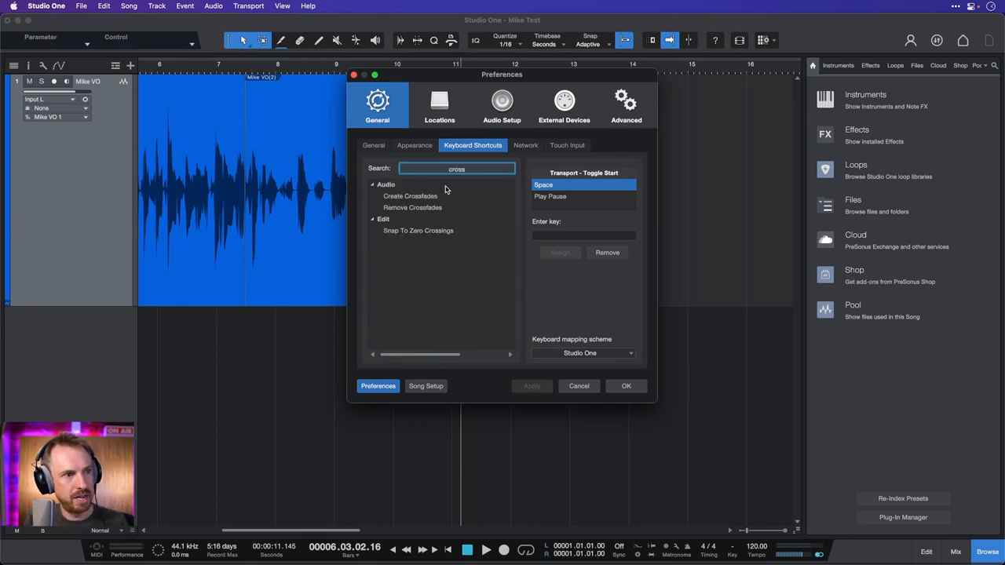
pyautogui.click(412, 207)
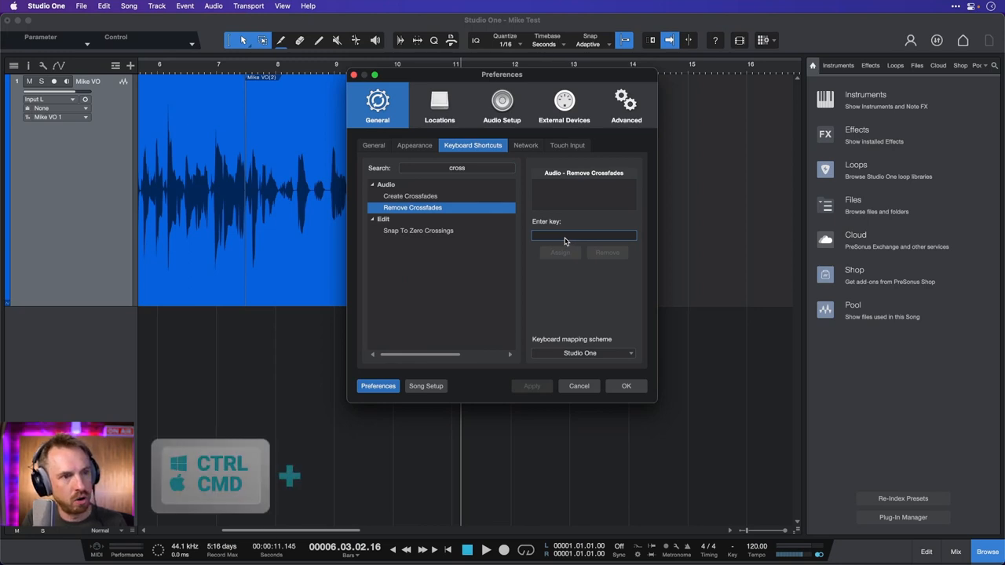
pyautogui.press('ctrl+alt+z')
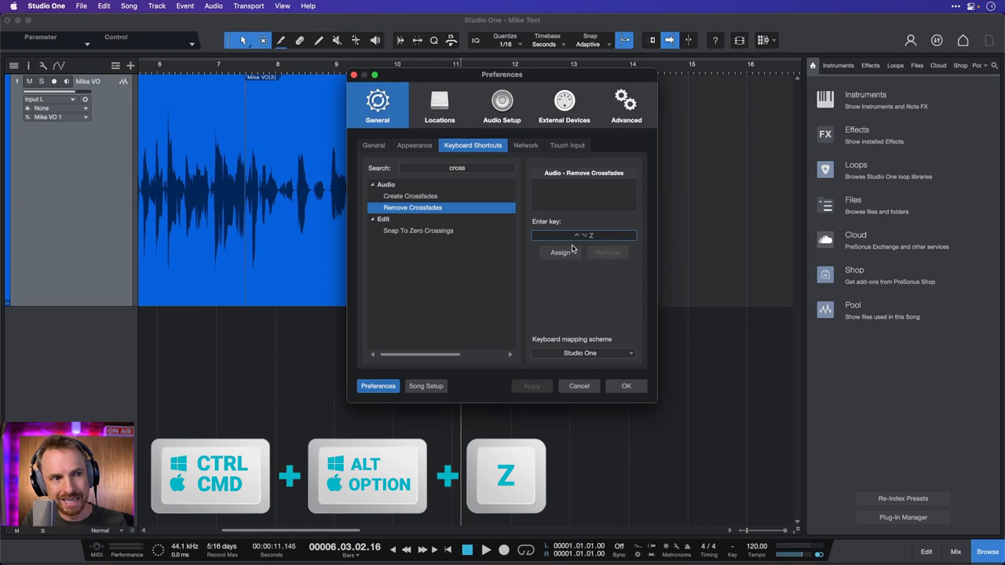
pyautogui.click(560, 252)
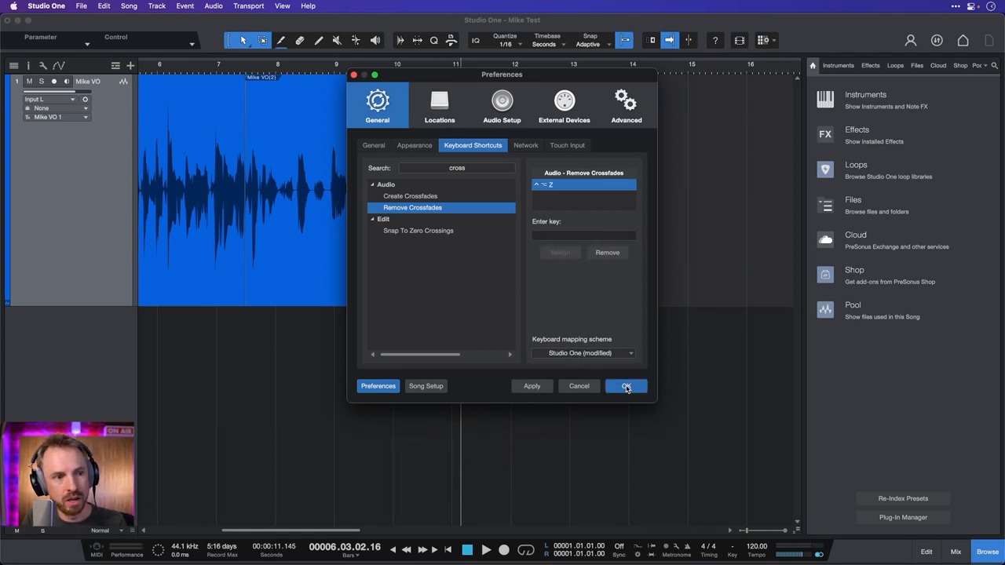
pyautogui.click(626, 385)
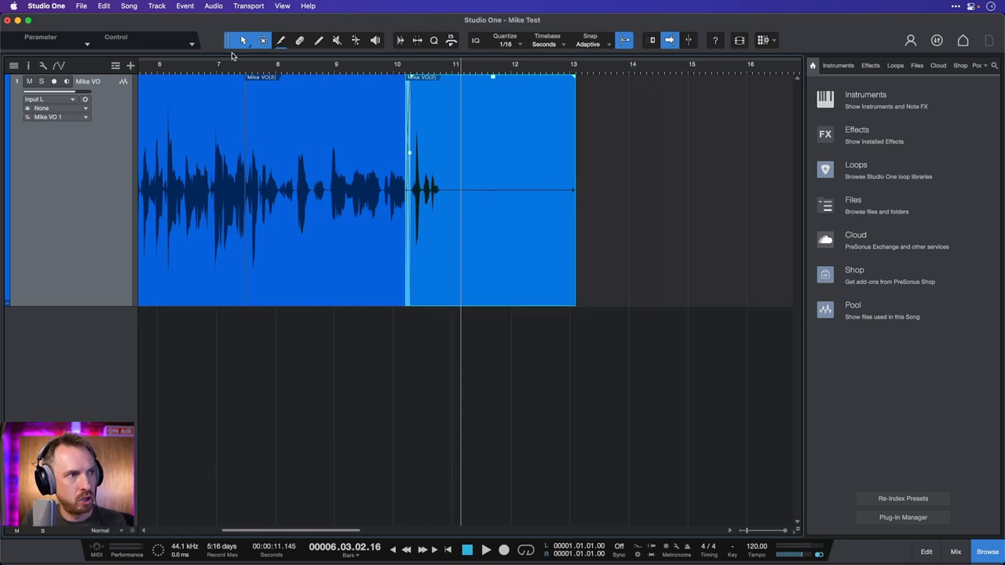